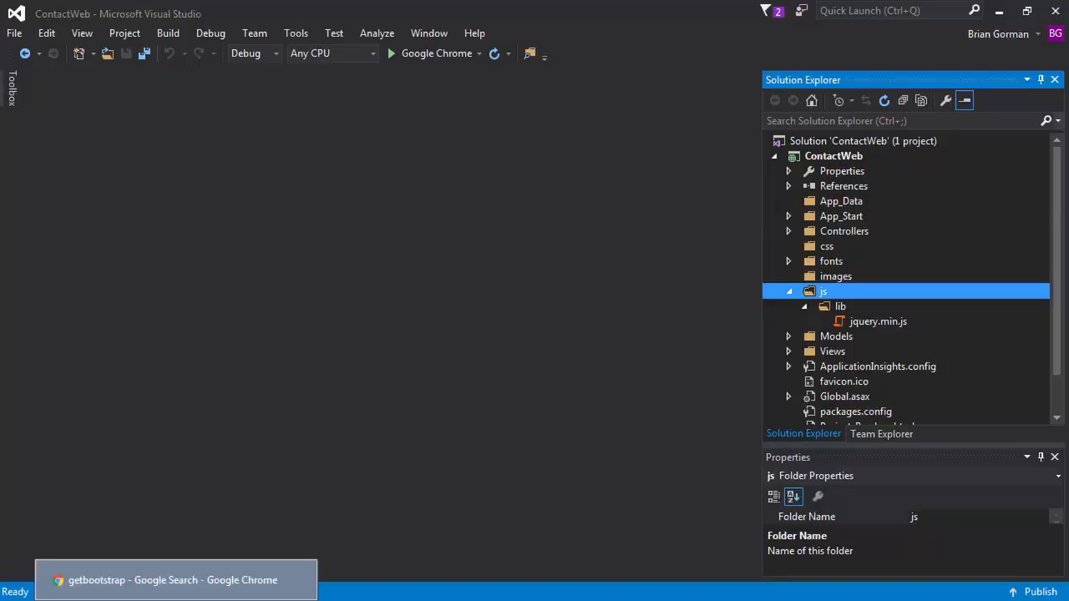
Step: From the getbootstrap search results, reach the official getbootstrap.com homepage
click(176, 578)
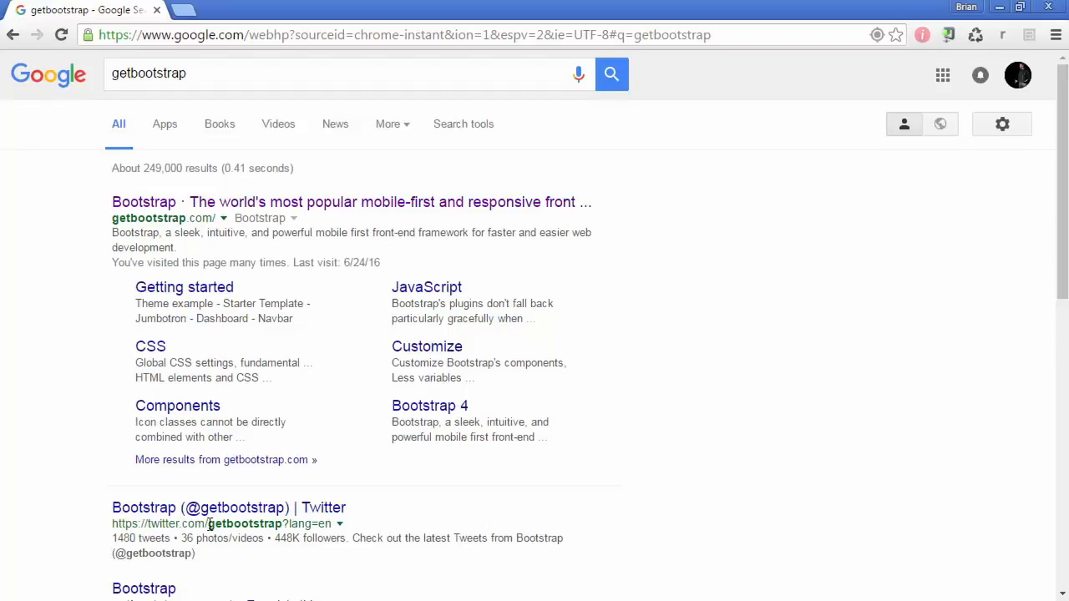
mouse_move(57, 201)
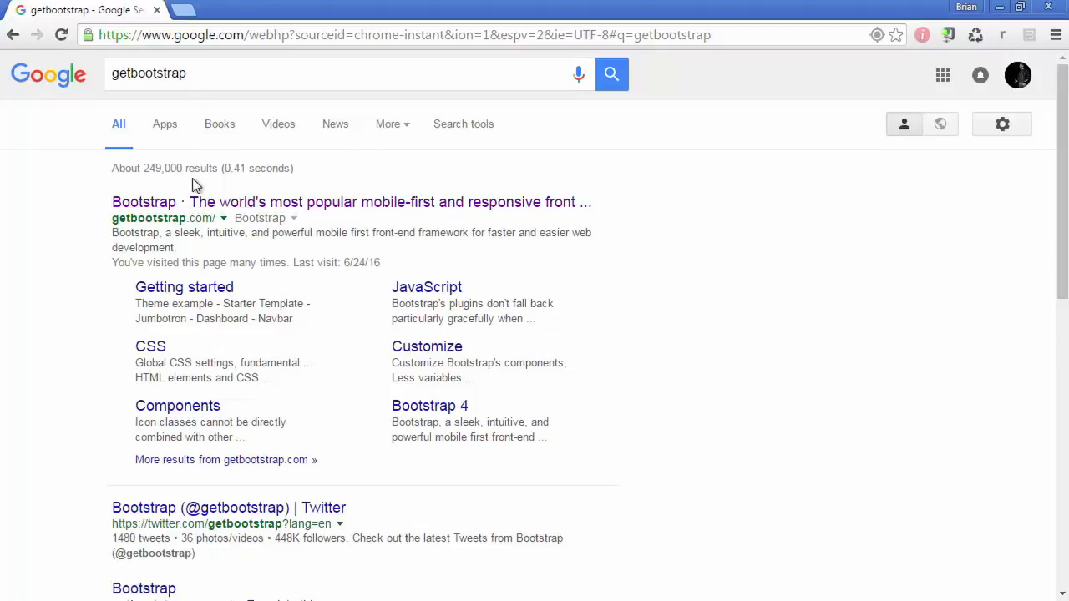
click(144, 200)
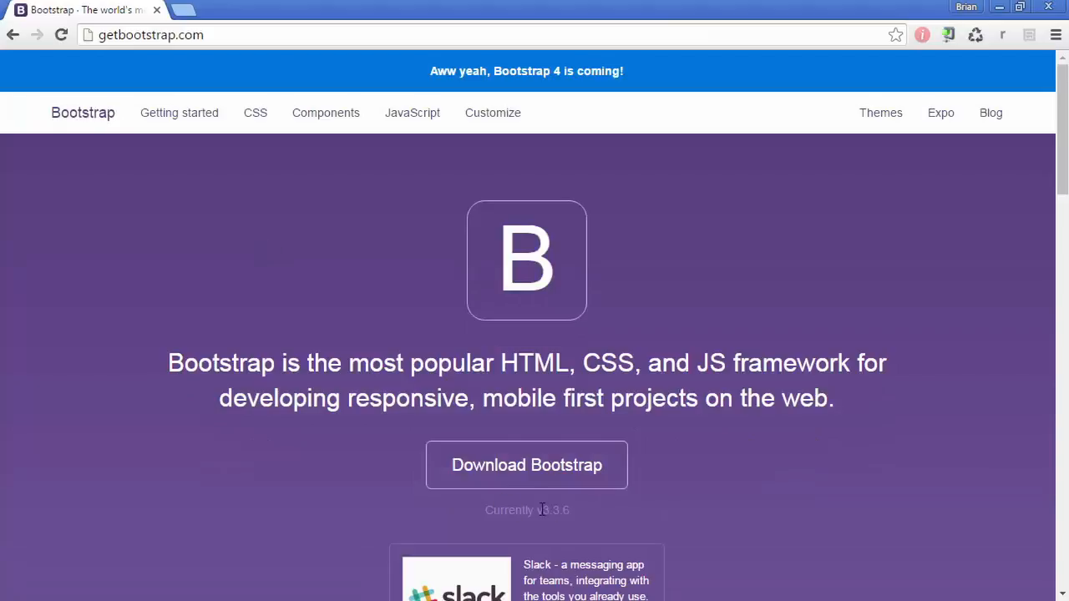
Step: Request the compiled Bootstrap 3.3.6 download with CSS, JavaScript and fonts
double_click(556, 511)
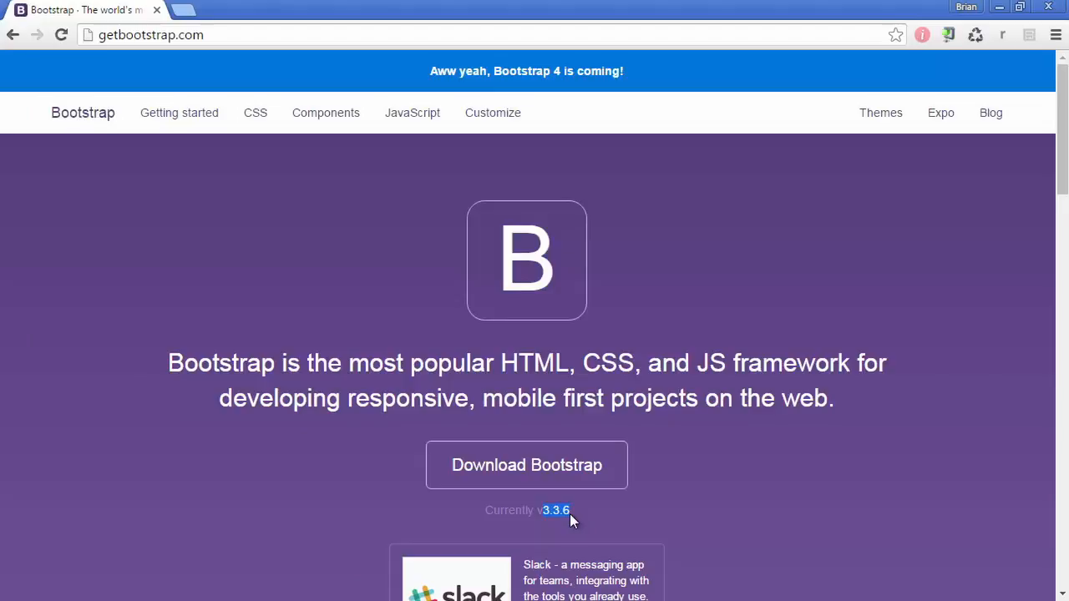
mouse_move(641, 544)
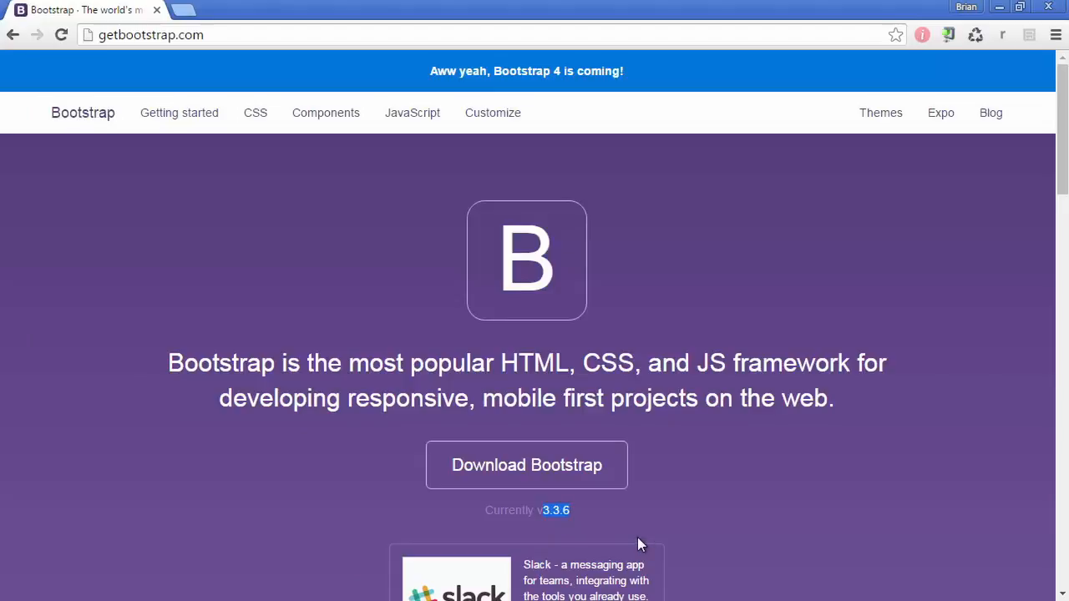
mouse_move(639, 538)
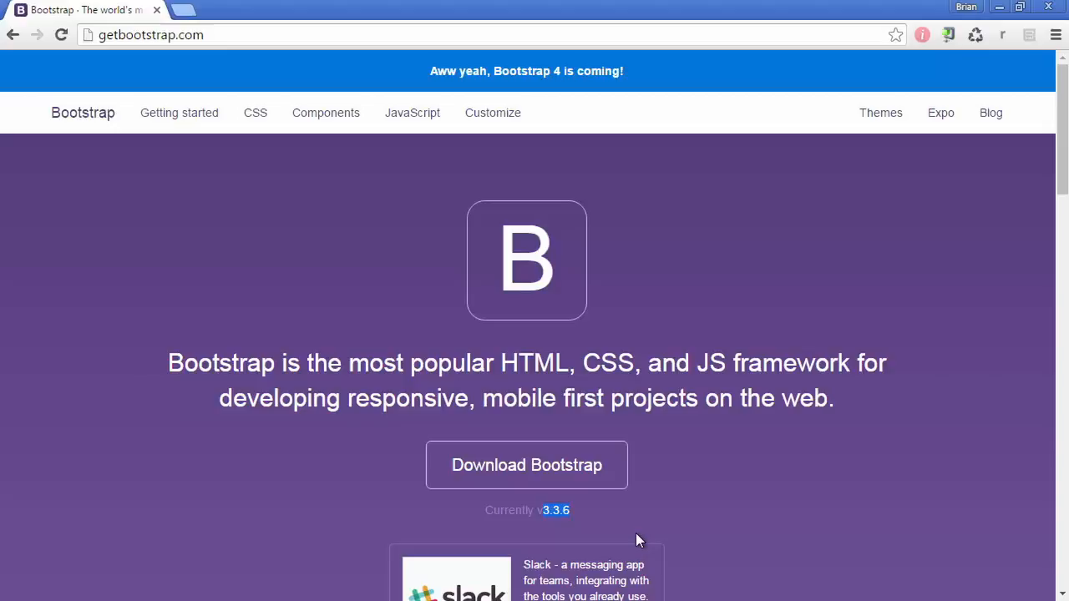
mouse_move(620, 536)
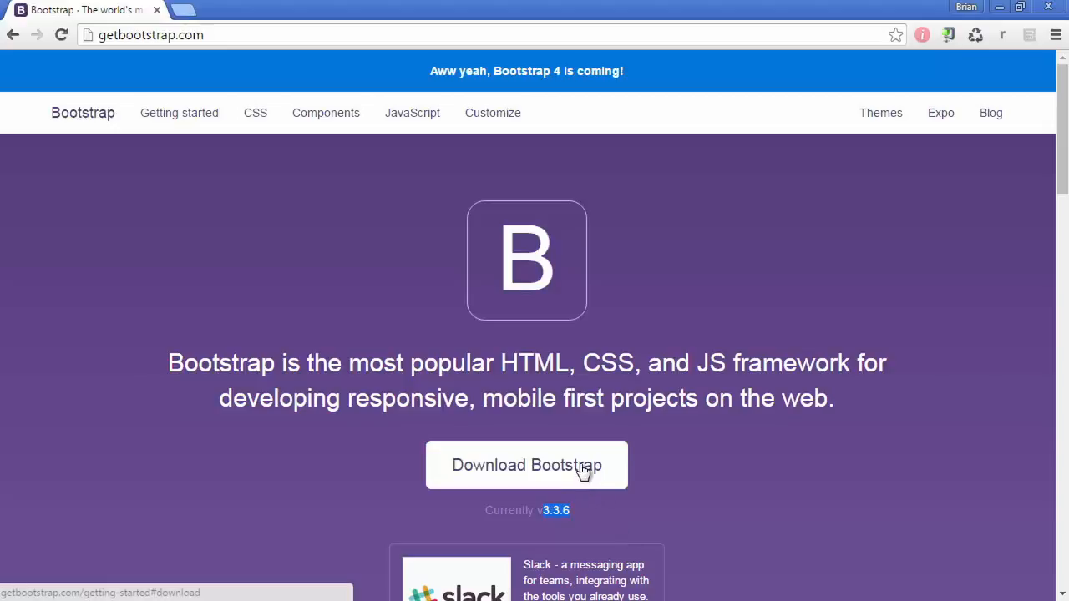
click(528, 464)
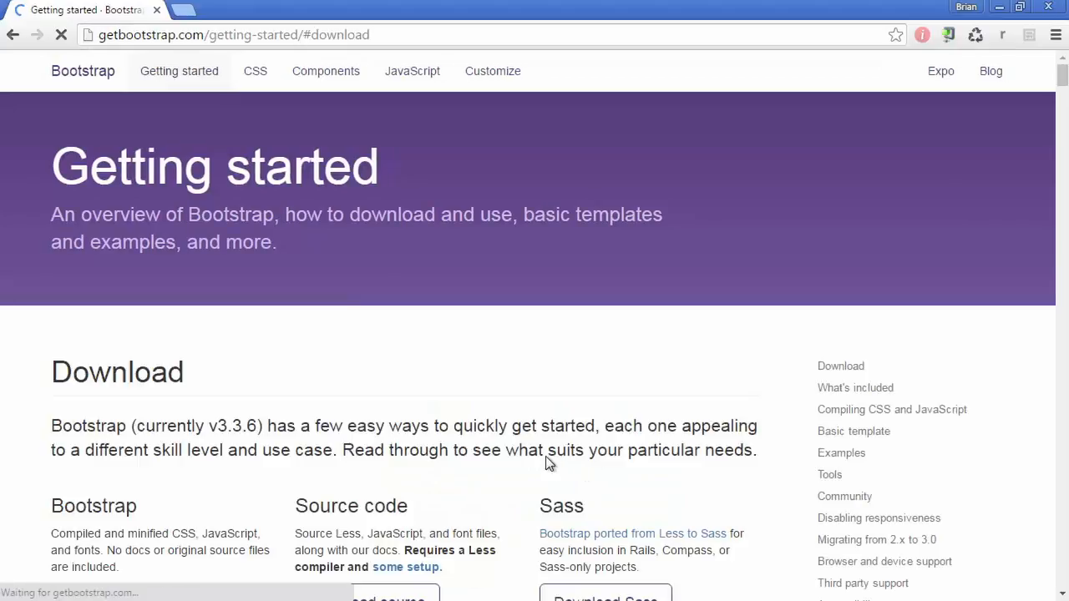
scroll(down, 3)
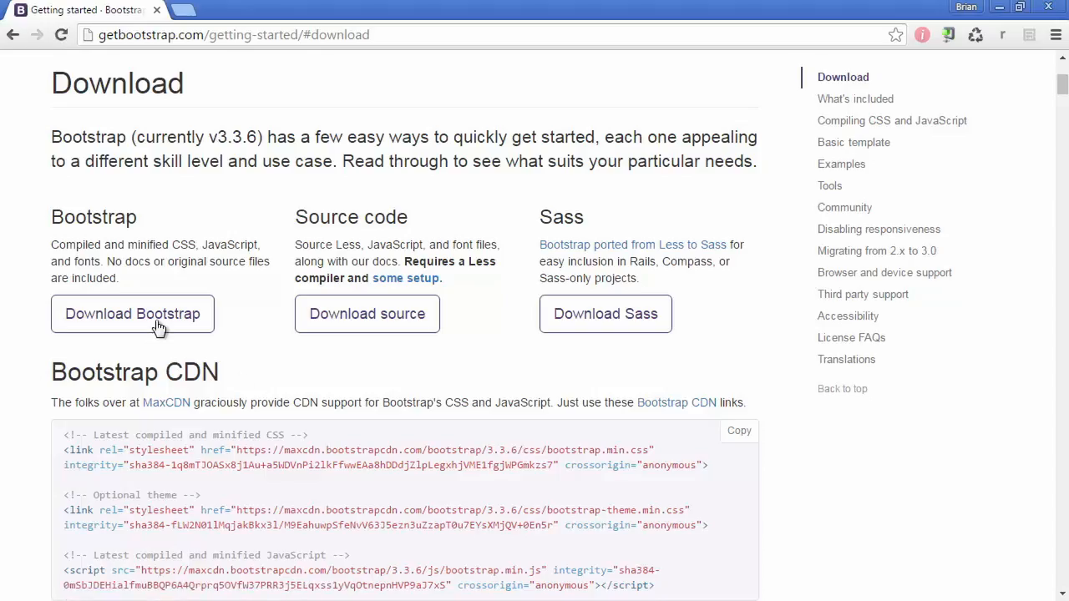
click(132, 314)
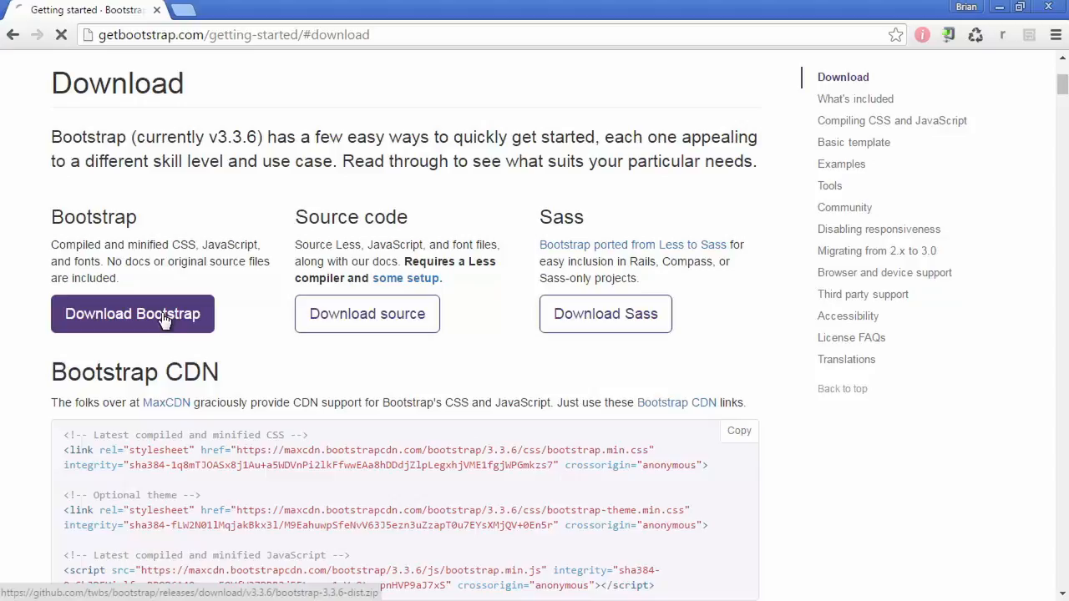
Step: Browse down through the Bootstrap CSS documentation page
click(131, 314)
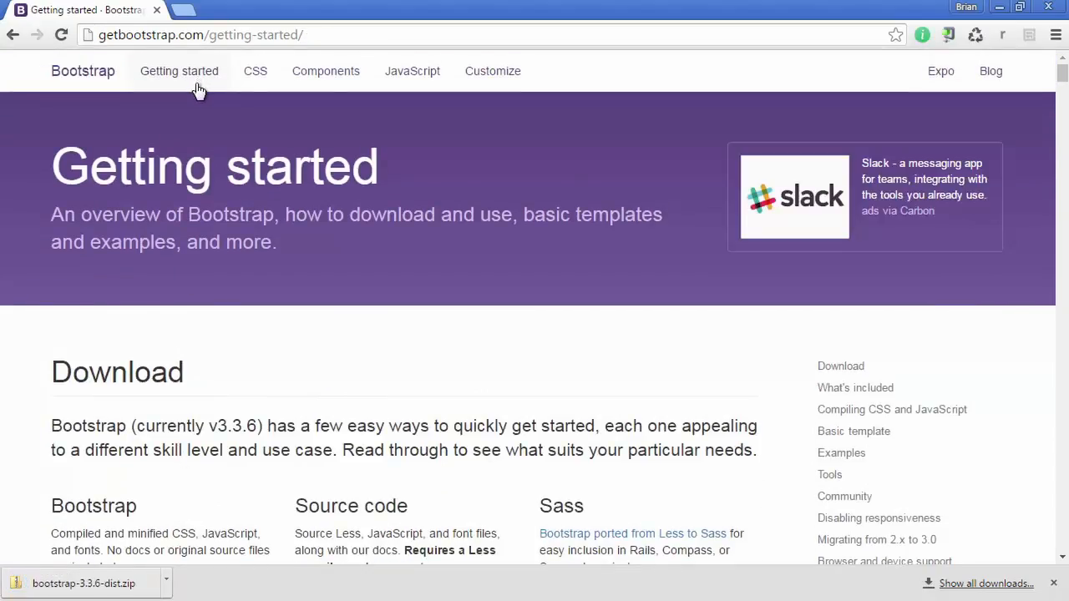
mouse_move(255, 77)
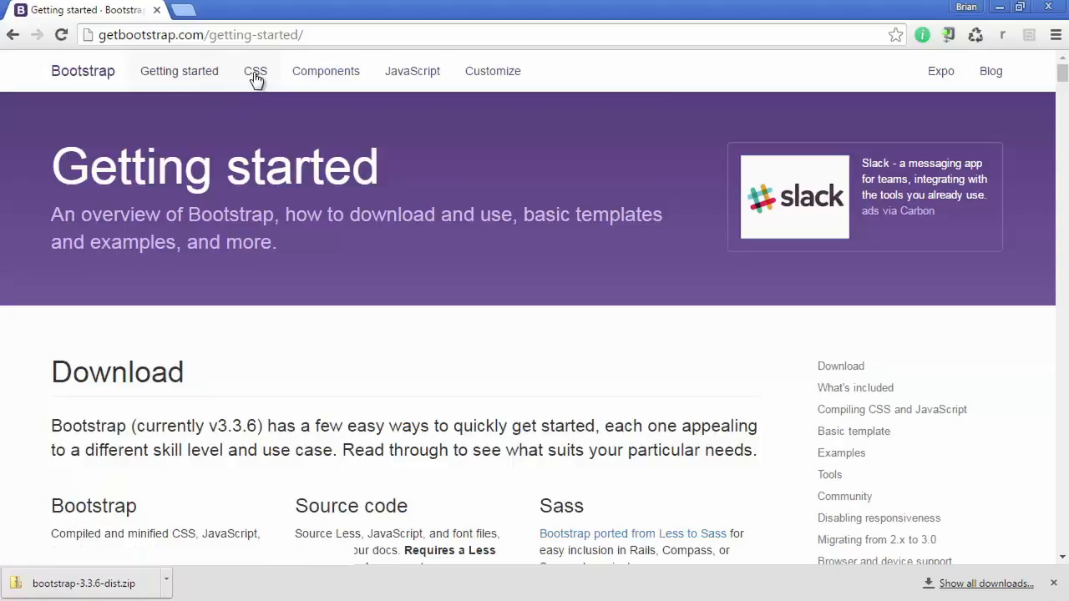
click(256, 70)
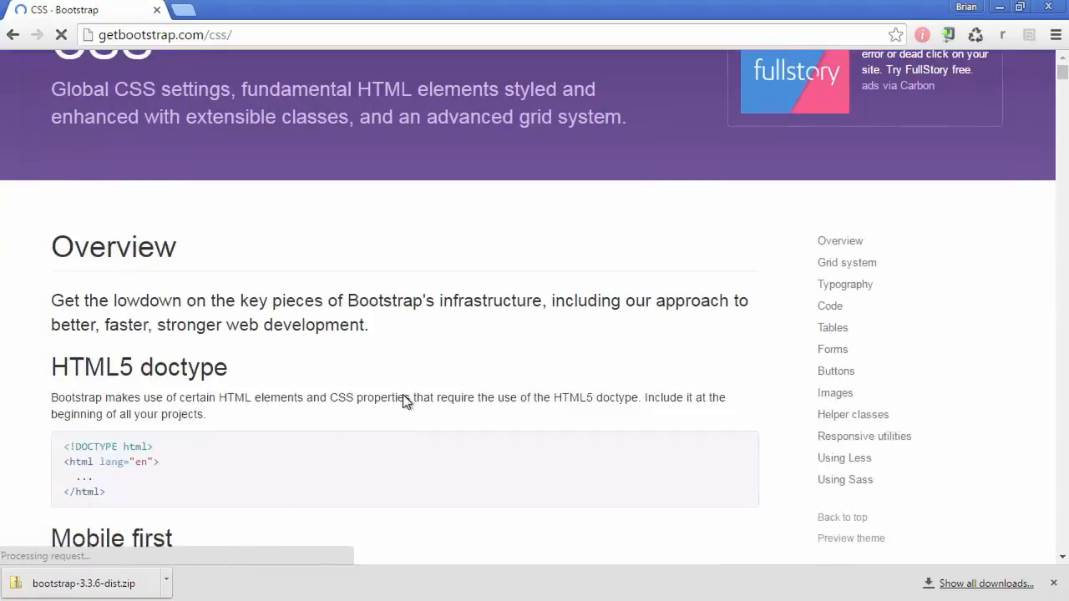
scroll(down, 3)
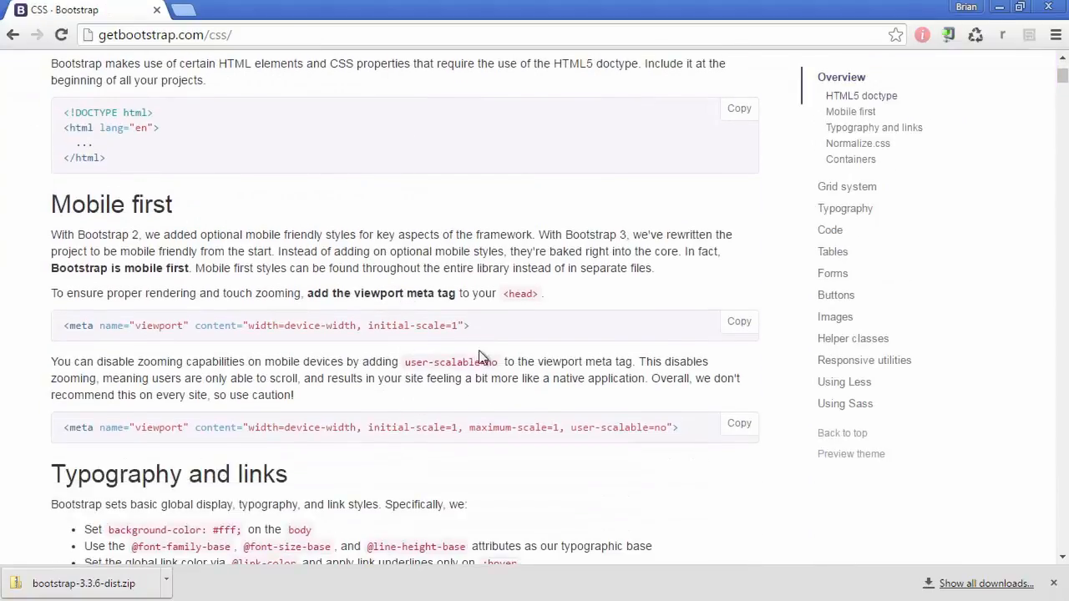
scroll(down, 3)
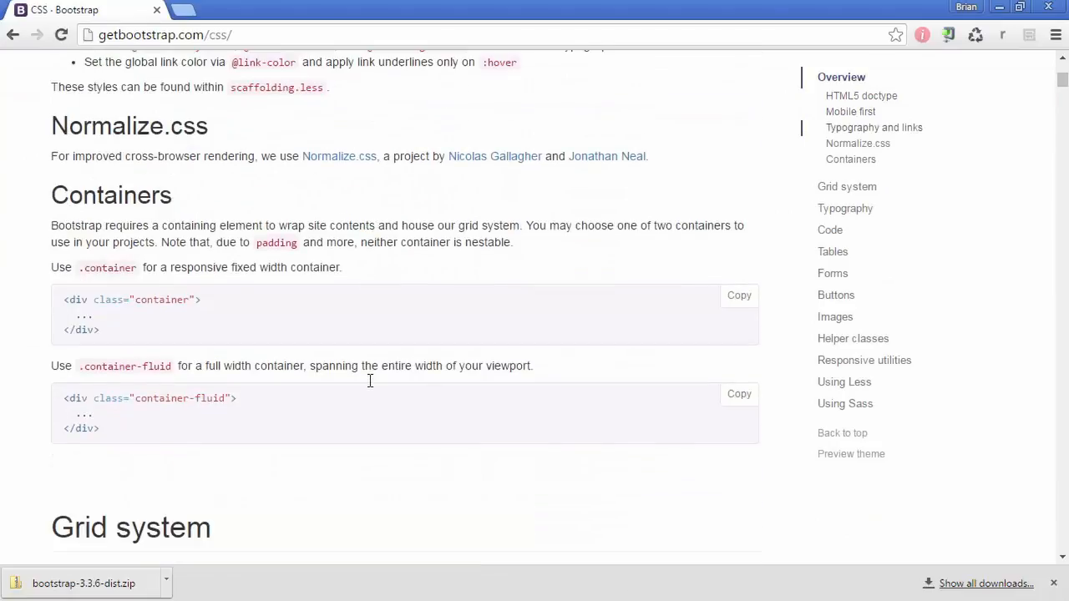
scroll(down, 3)
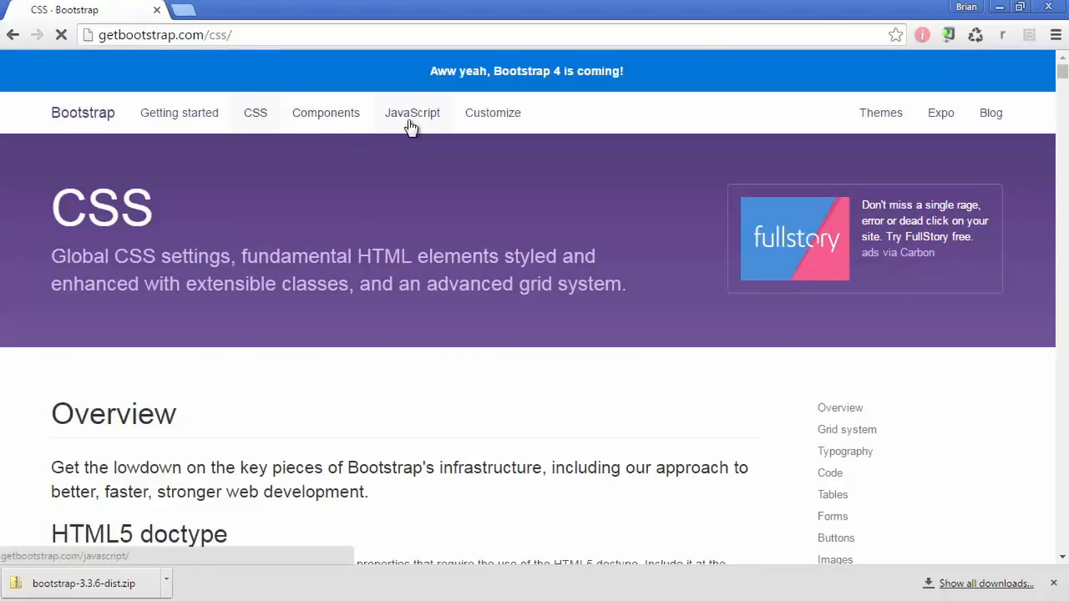
Step: View the JavaScript plugins docs at the Togglable tabs section
click(412, 113)
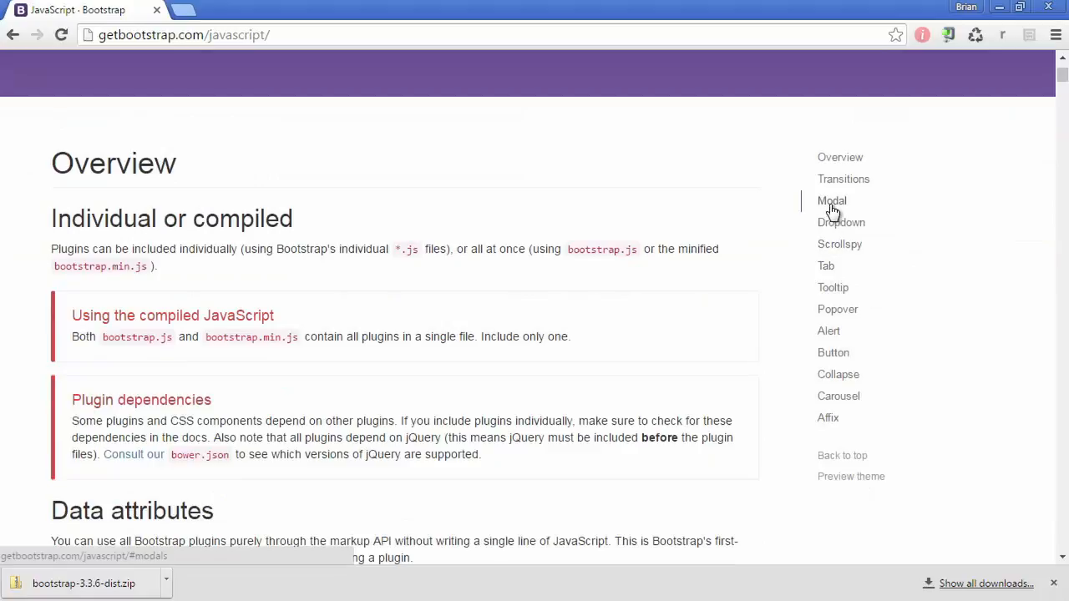
click(825, 266)
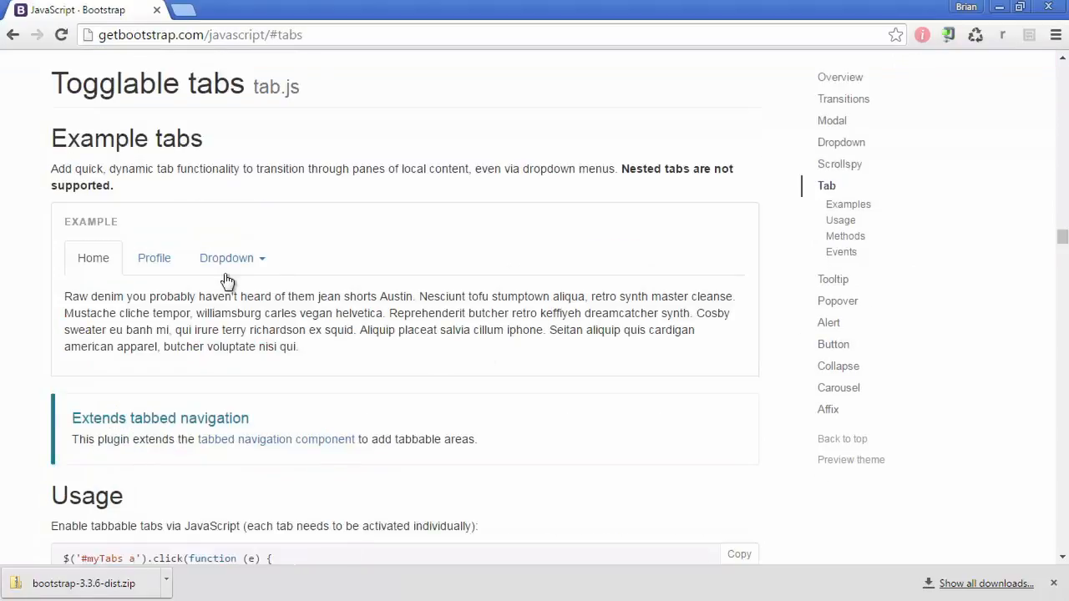
click(227, 257)
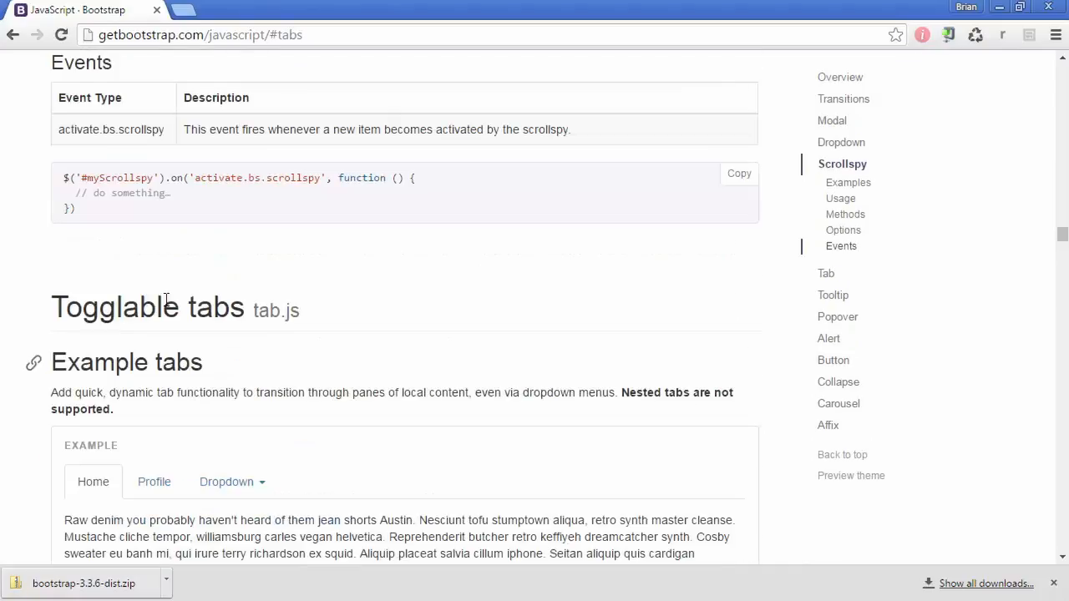
mouse_move(250, 194)
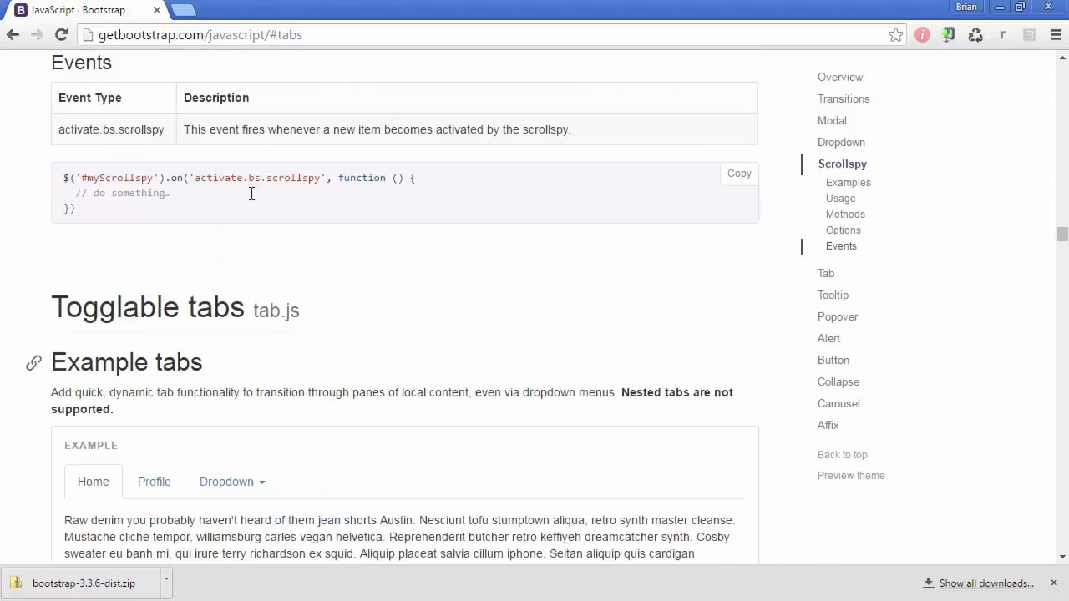
mouse_move(217, 281)
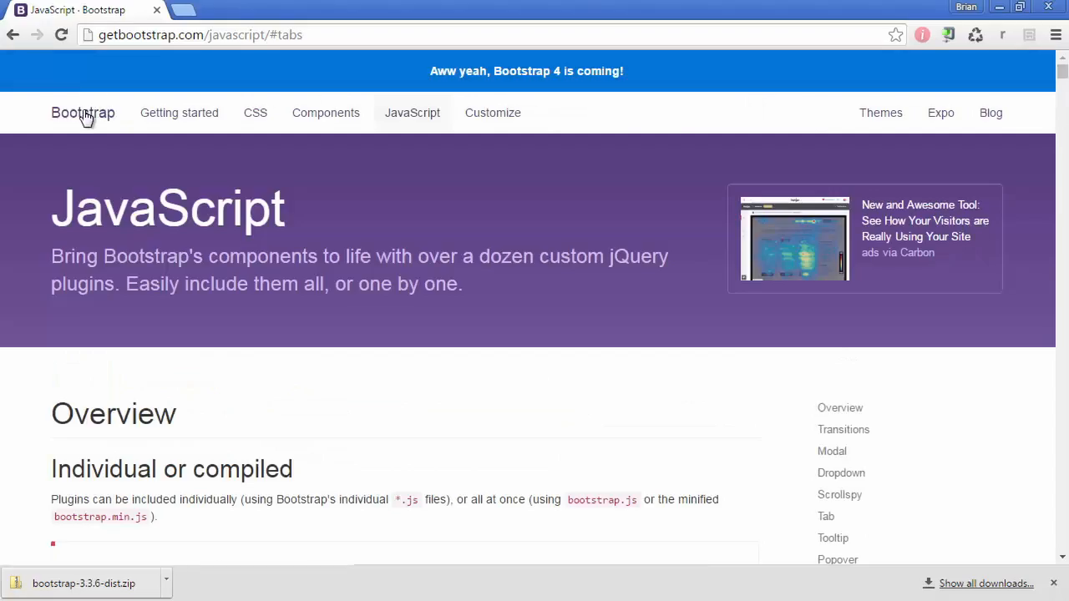
Step: Start the Extract All wizard for bootstrap-3.3.6-dist.zip in Downloads
click(83, 114)
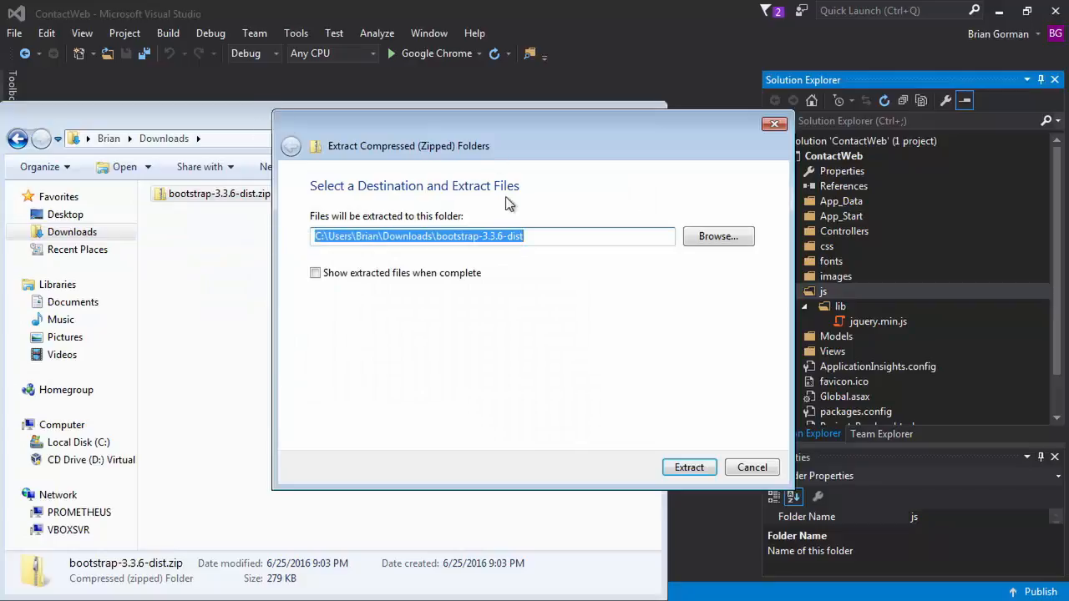
Step: Extract the zip into Downloads and show the css, fonts and js folders of bootstrap-3.3.6-dist
click(688, 468)
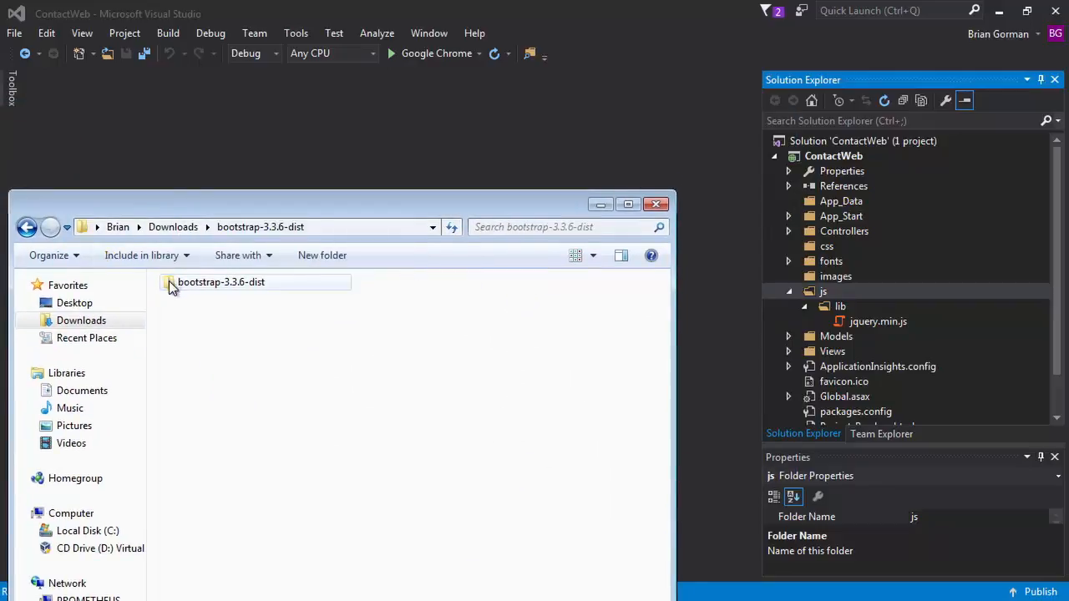
double_click(220, 281)
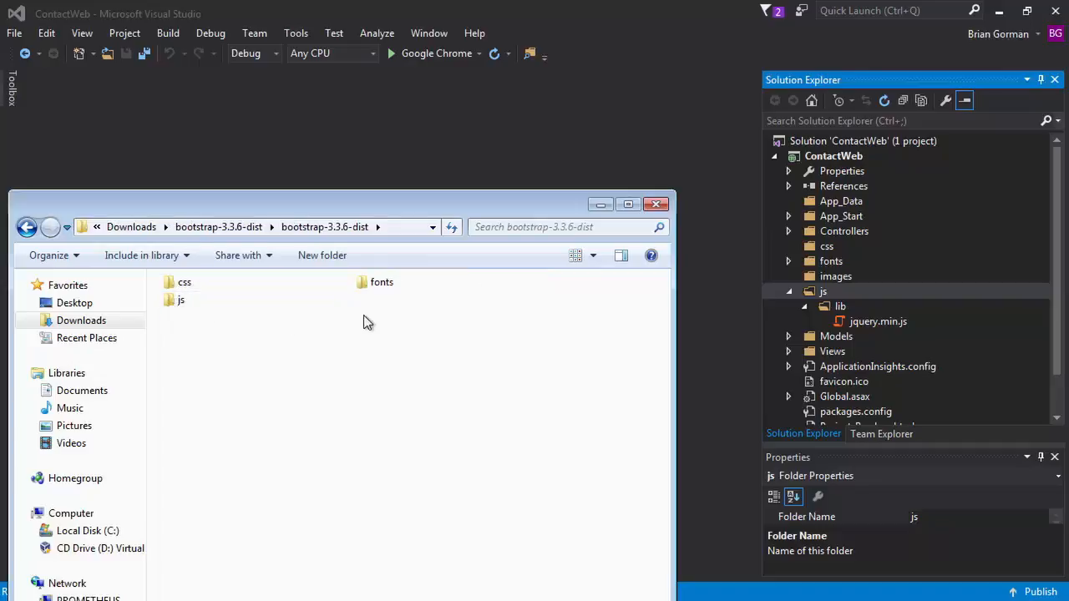
click(180, 300)
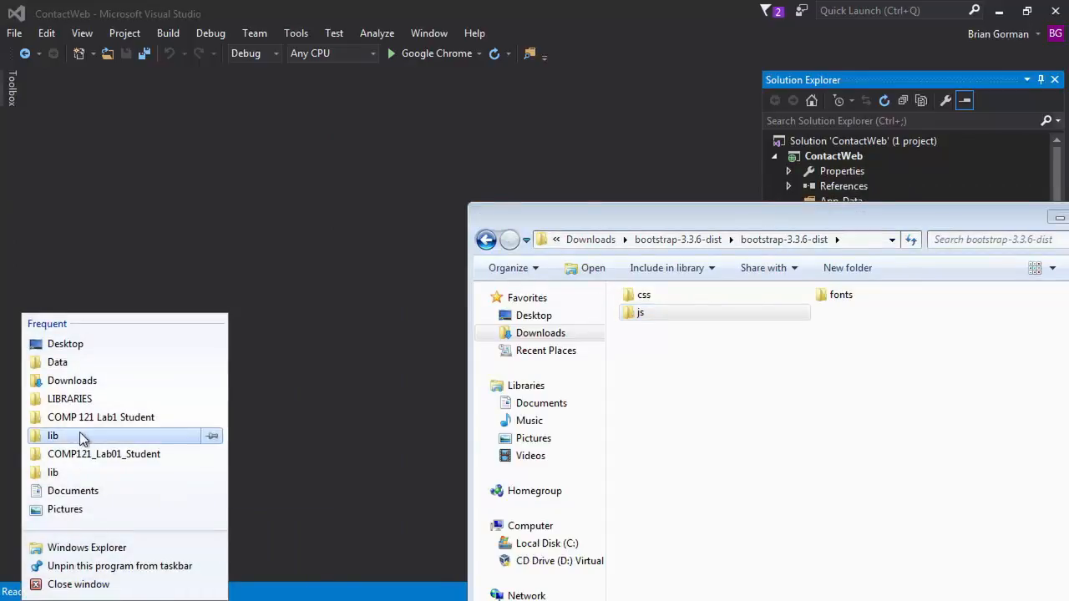
Step: Copy bootstrap.min.js from the download's js folder into ContactWeb js\lib beside jquery.min.js
click(54, 434)
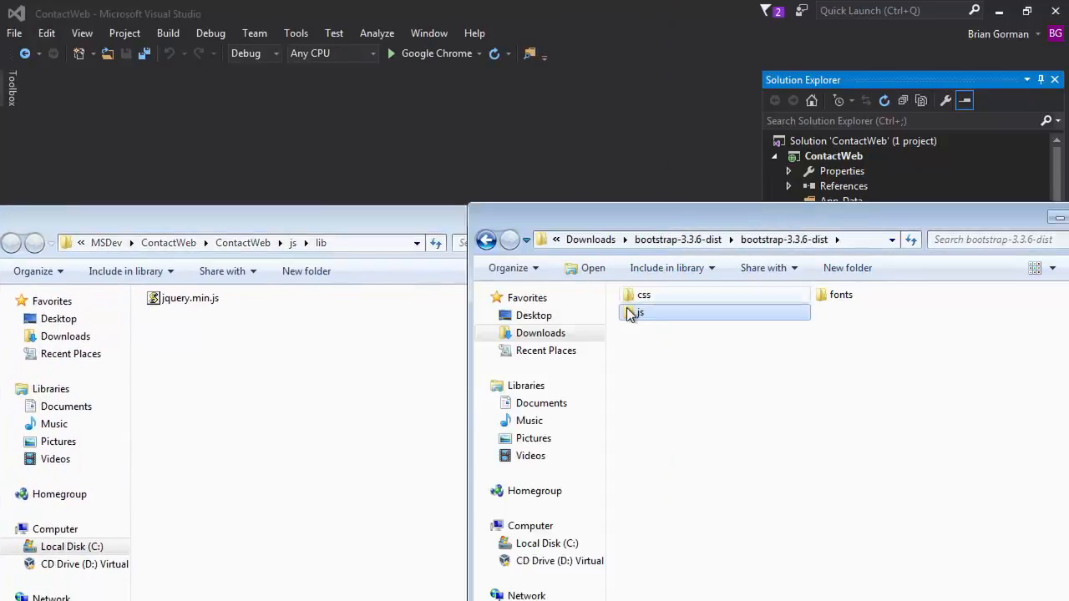
double_click(633, 312)
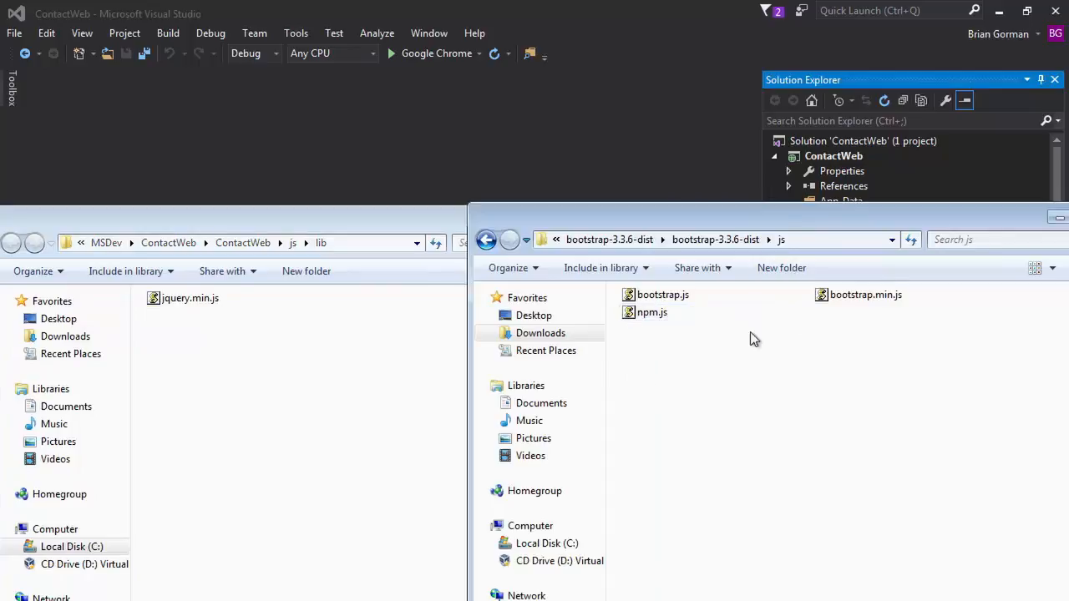
click(866, 294)
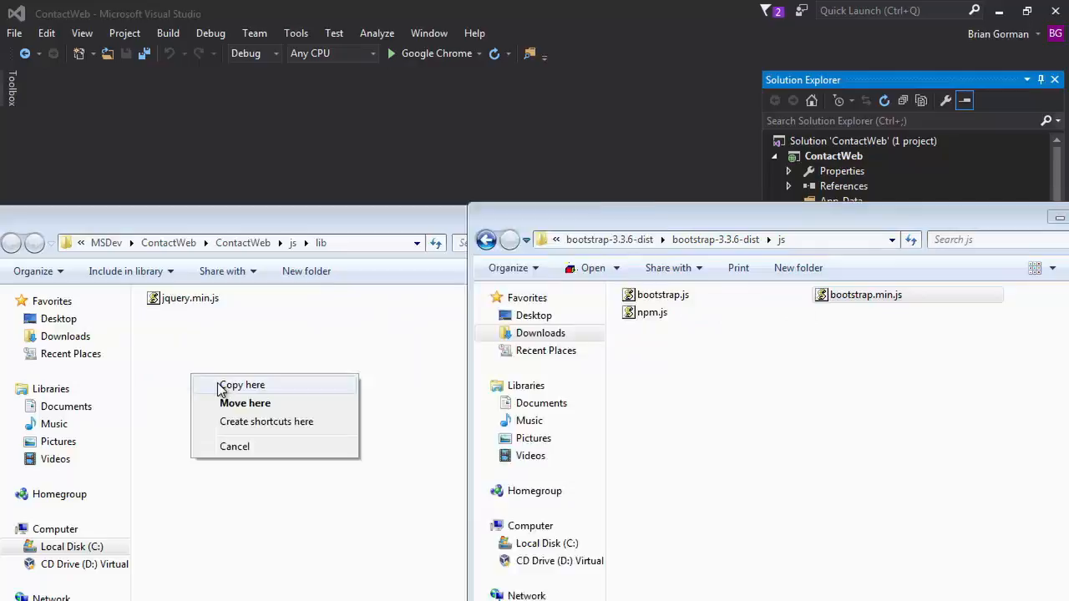
click(240, 384)
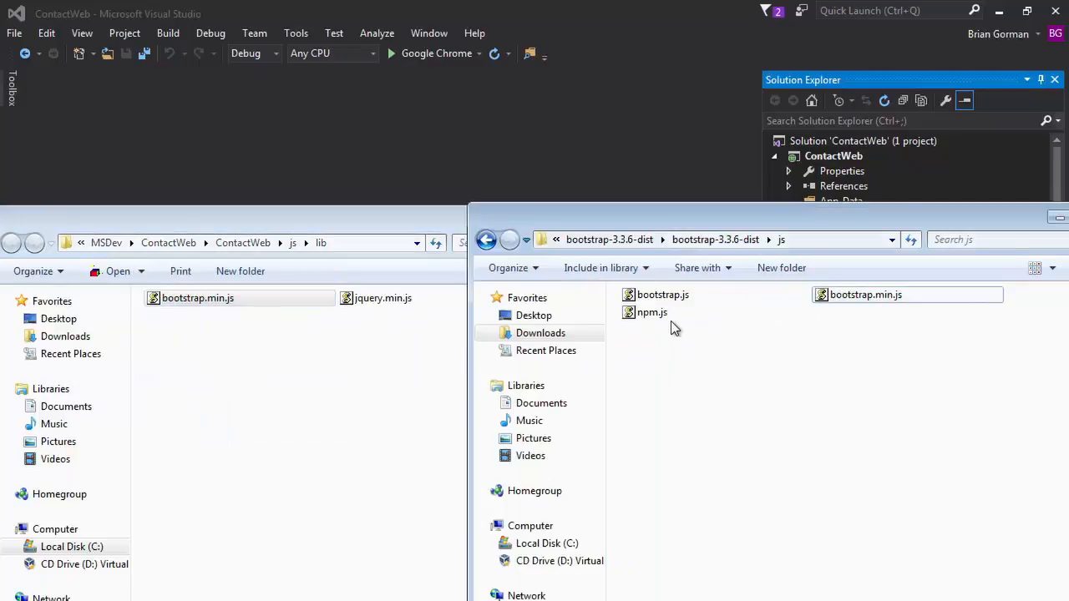
click(662, 294)
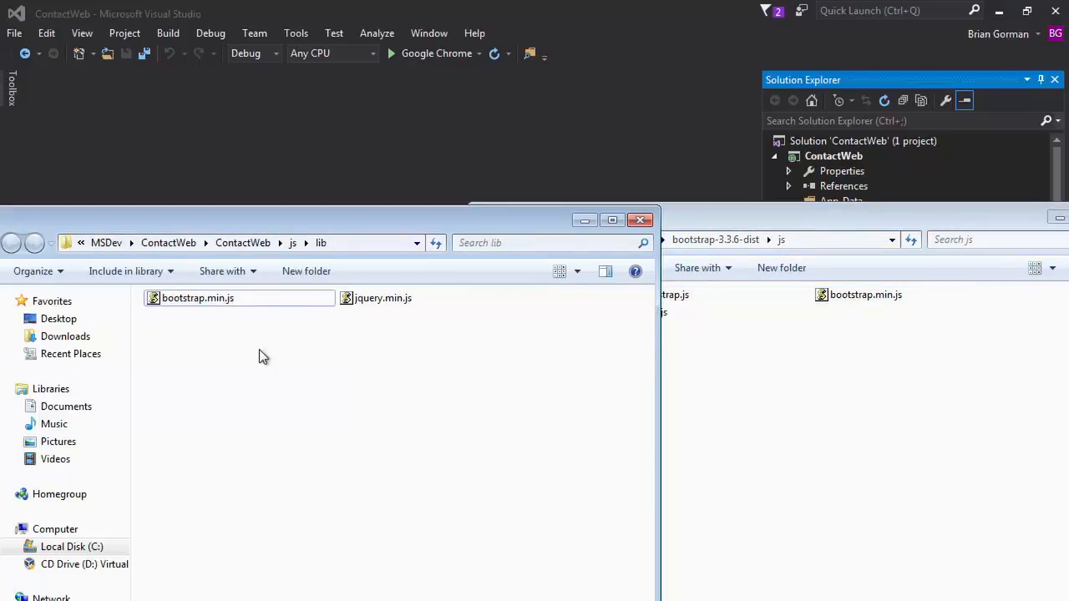
mouse_move(231, 314)
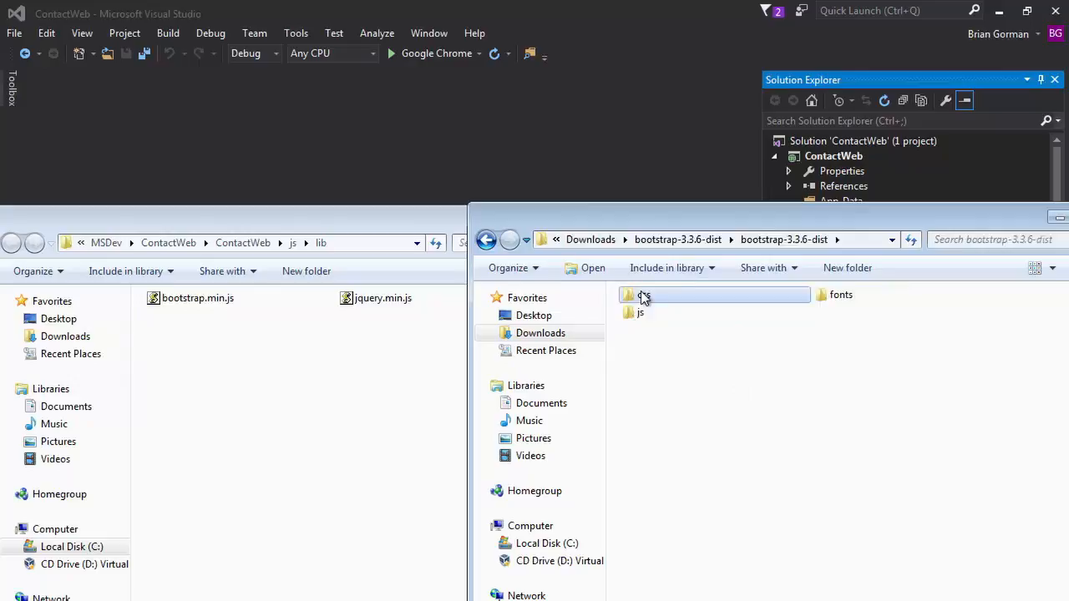
double_click(642, 294)
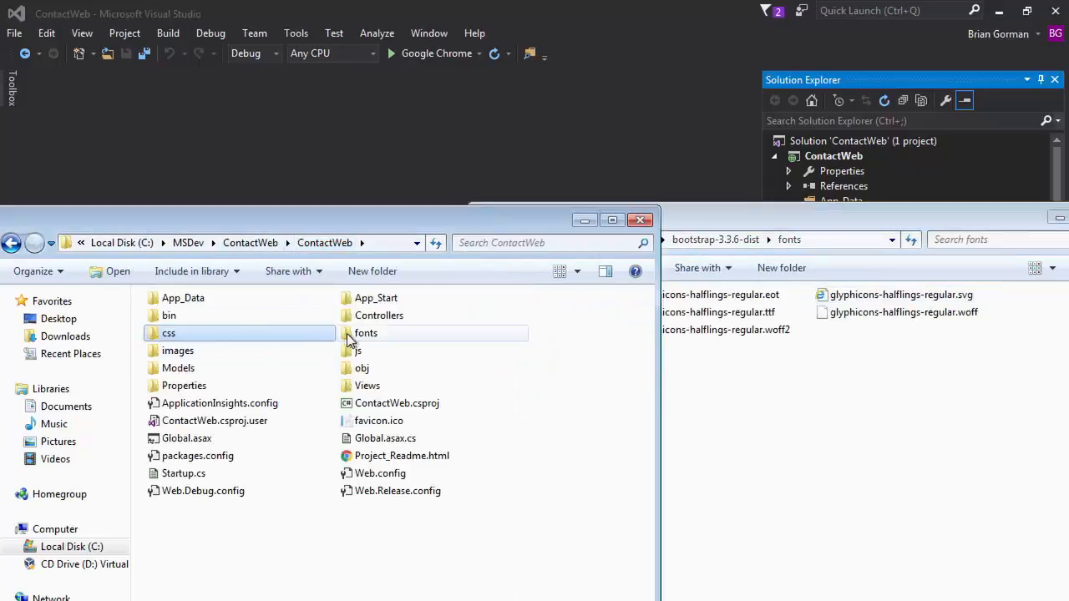
Step: Copy the glyphicons font files into ContactWeb\fonts and return to the Visual Studio project
double_click(366, 333)
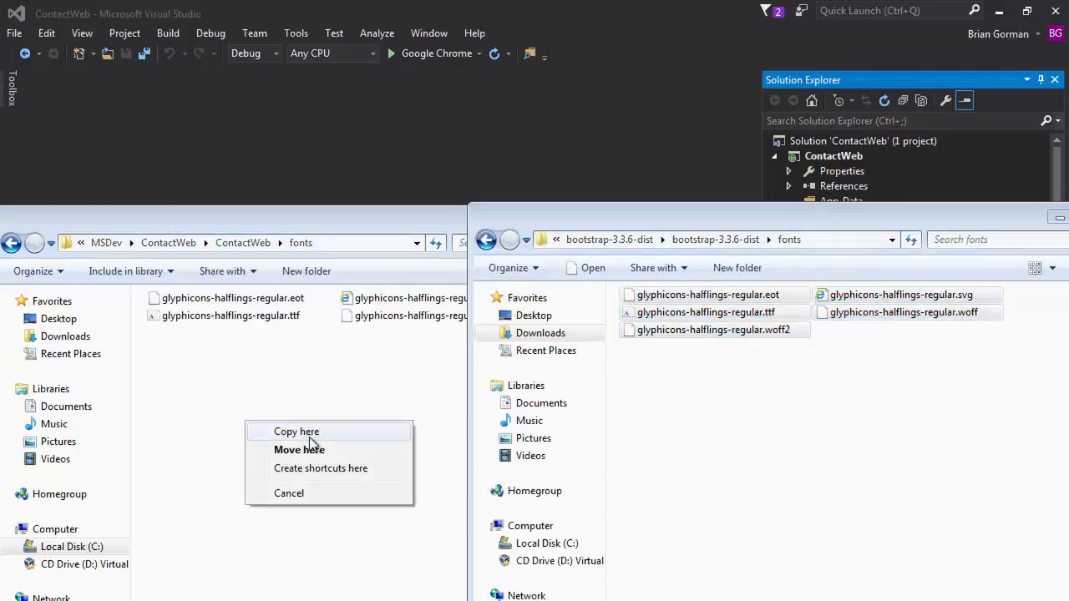
click(295, 431)
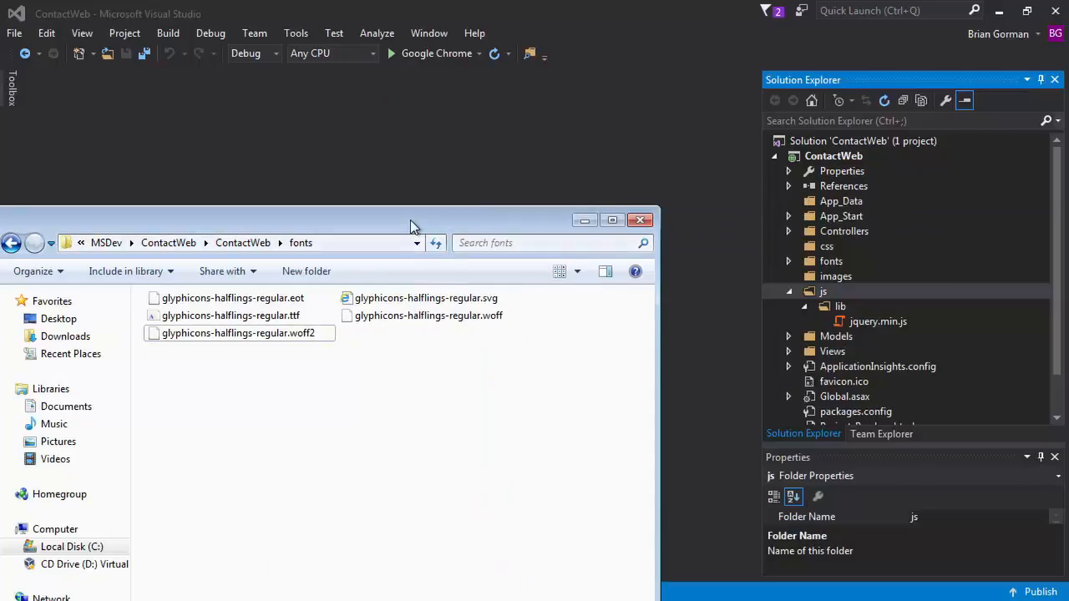
mouse_move(404, 227)
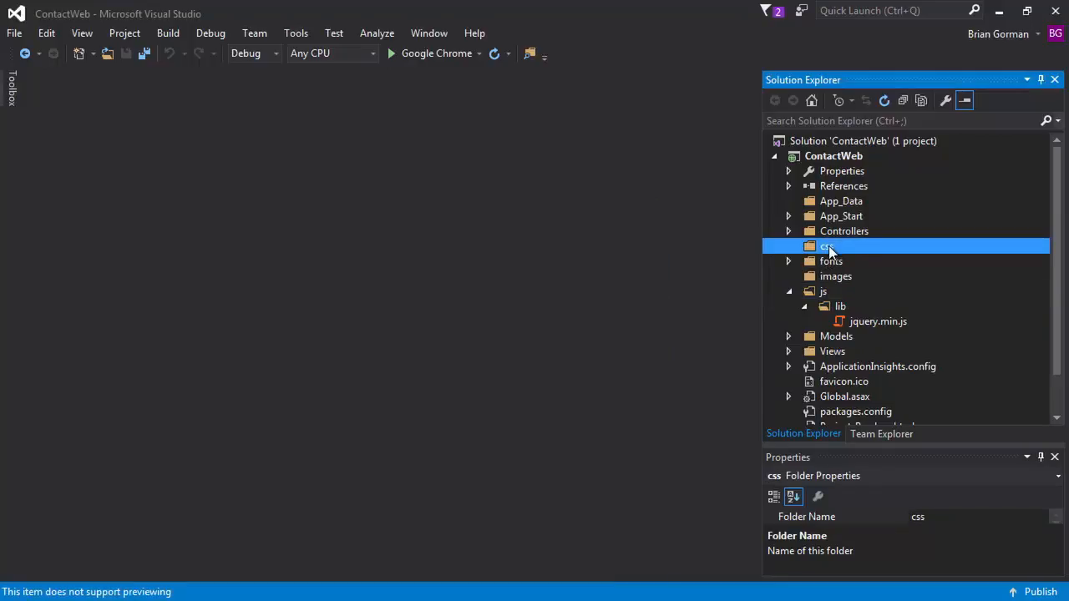
right_click(829, 246)
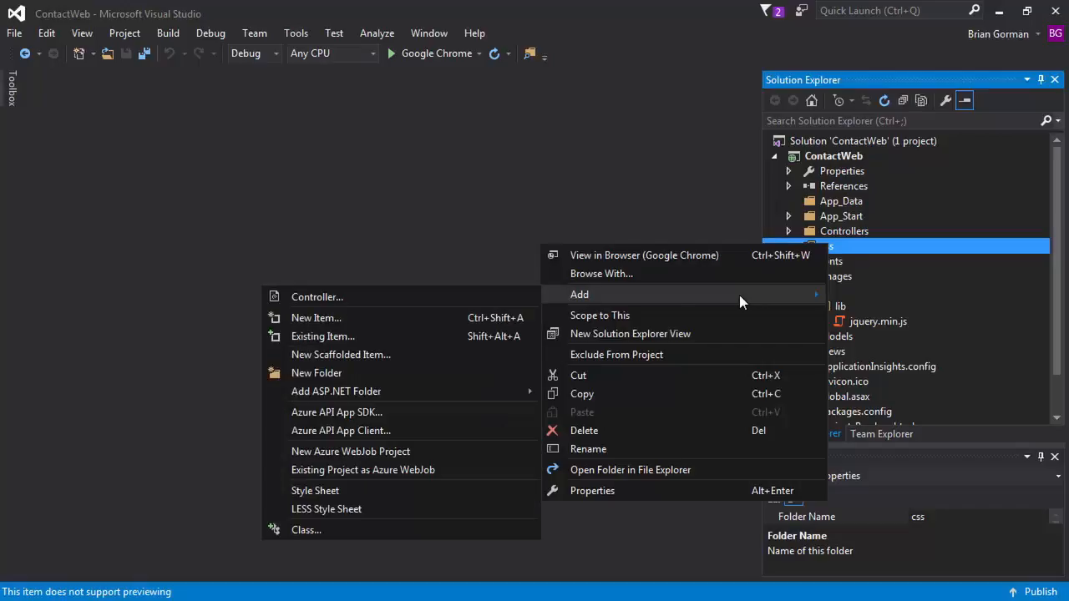
Step: Add both Bootstrap css files to the project's css folder as existing items
click(323, 335)
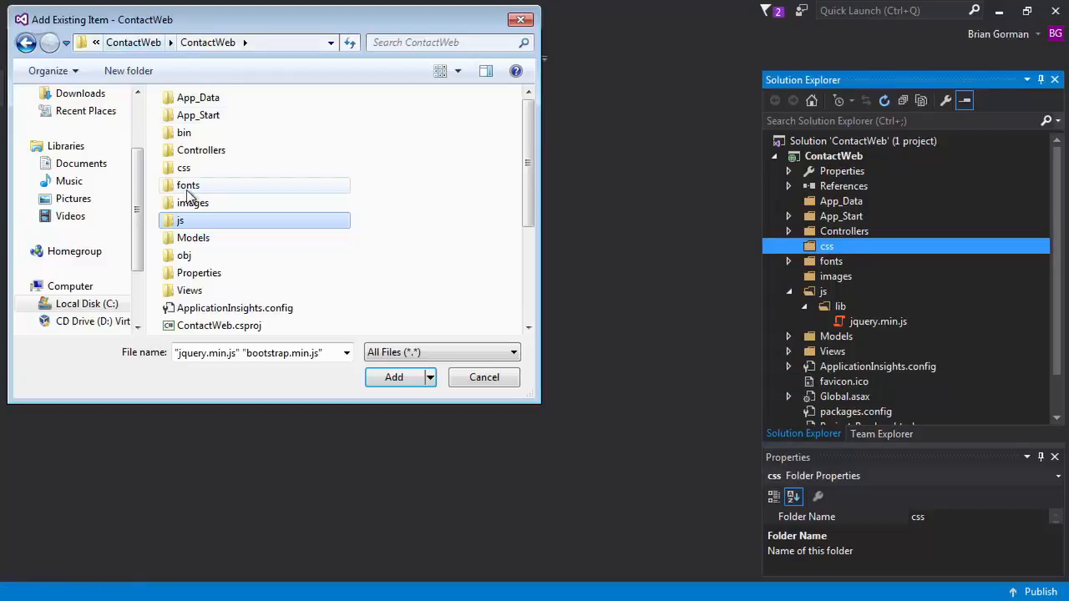
double_click(184, 167)
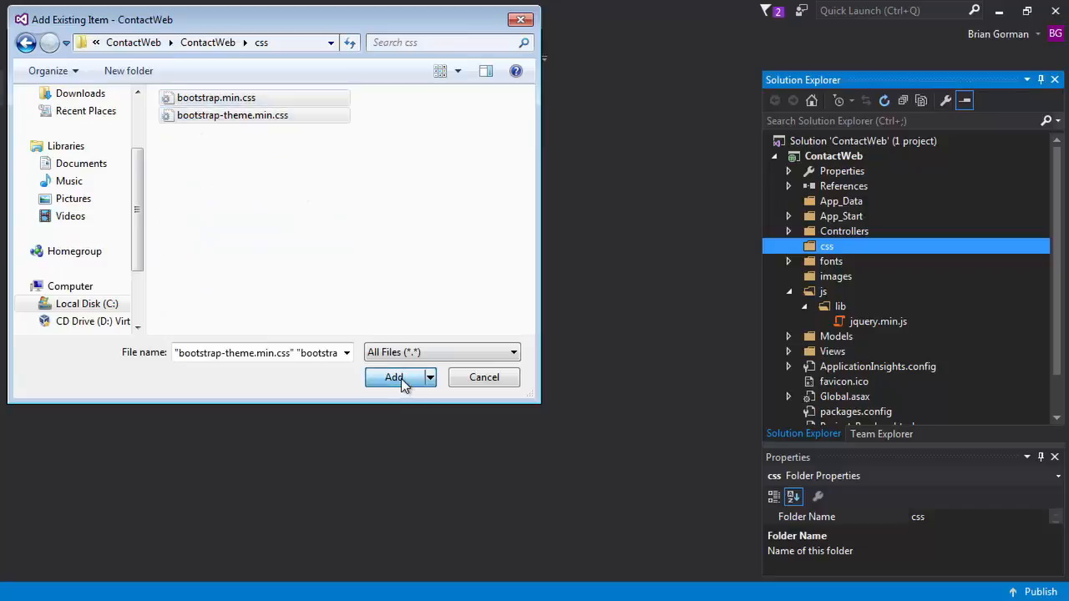
click(392, 378)
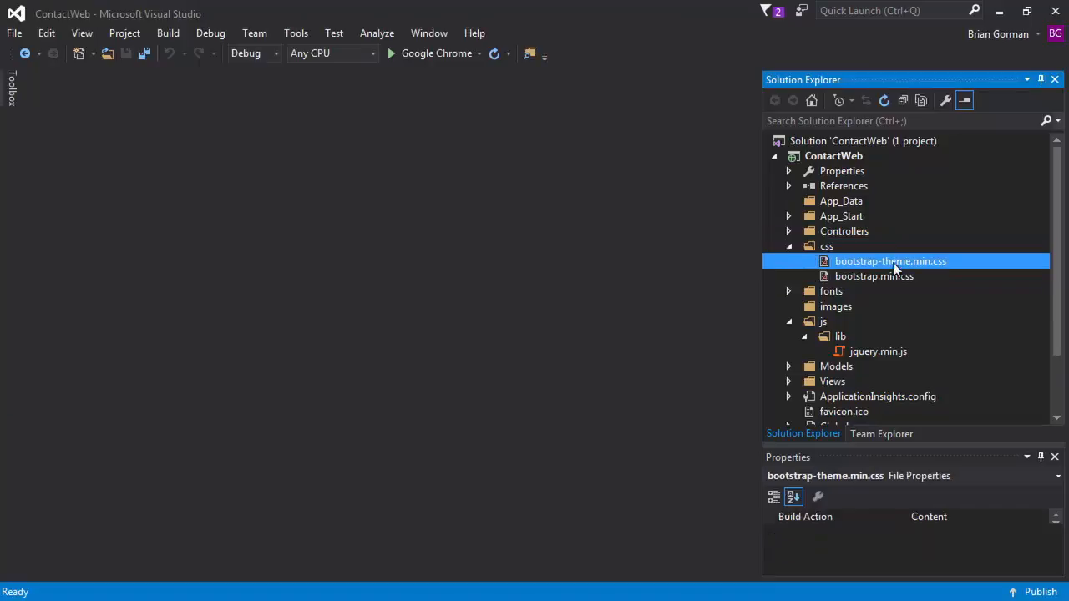
double_click(874, 275)
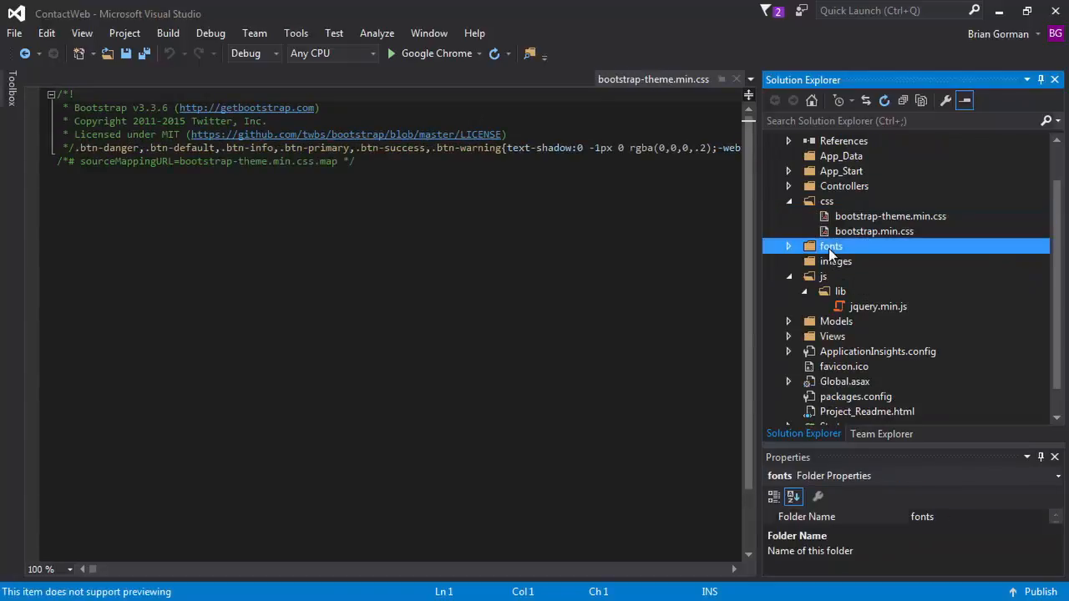
Step: Add the glyphicons font files to the project's fonts folder as existing items
right_click(830, 245)
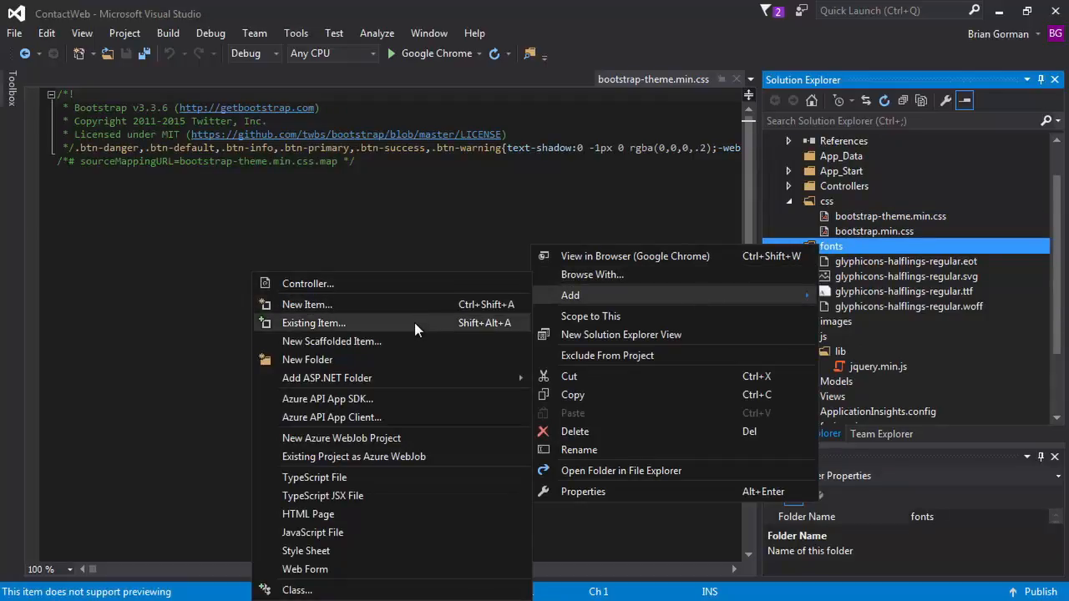
click(314, 322)
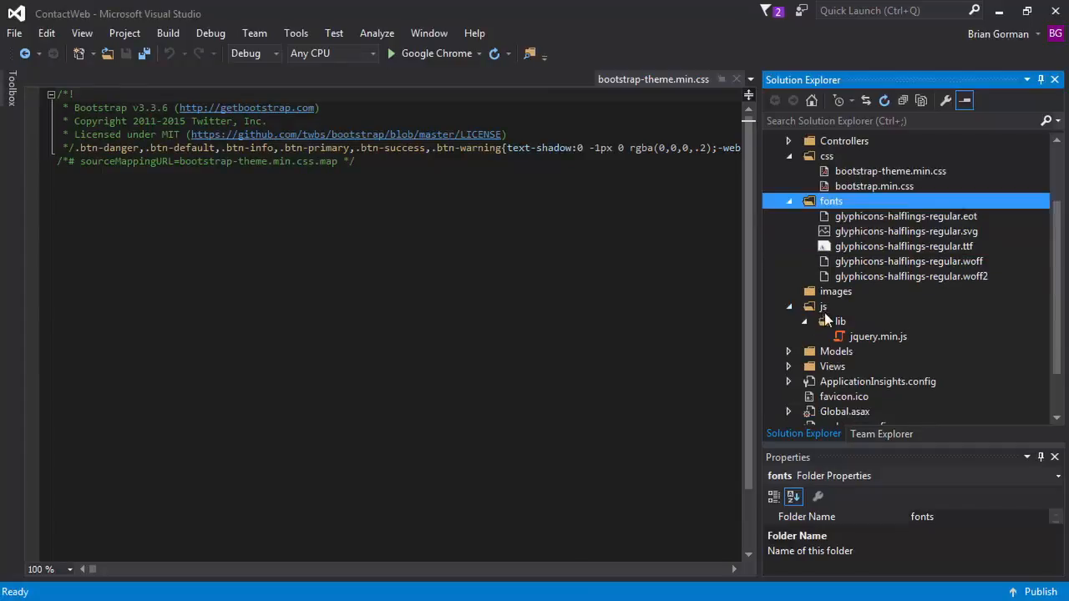
Step: Add an existing file from js\lib to the project's lib folder
right_click(840, 320)
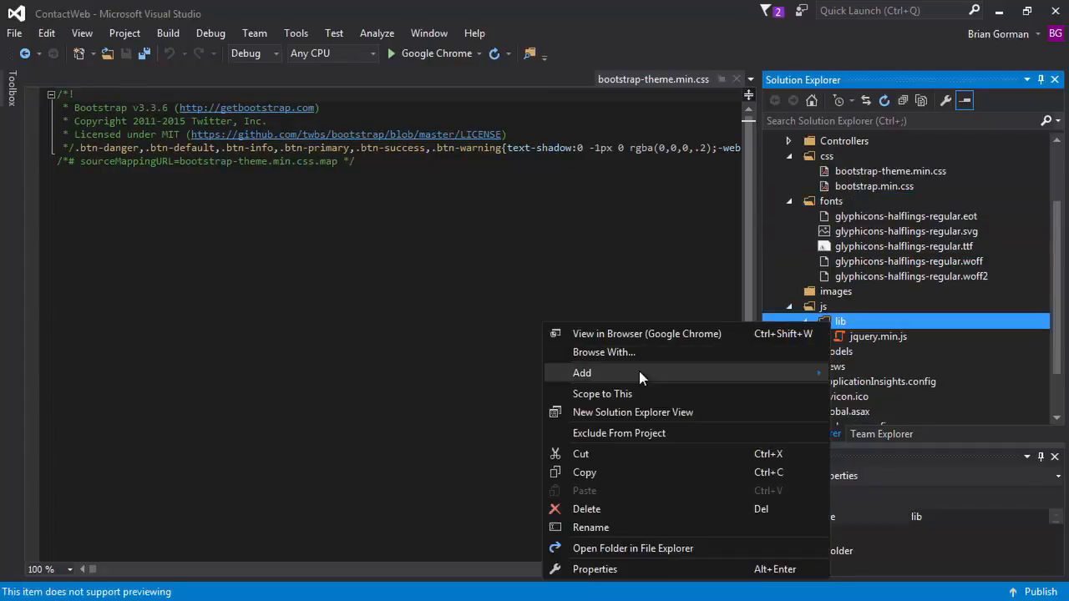
click(581, 373)
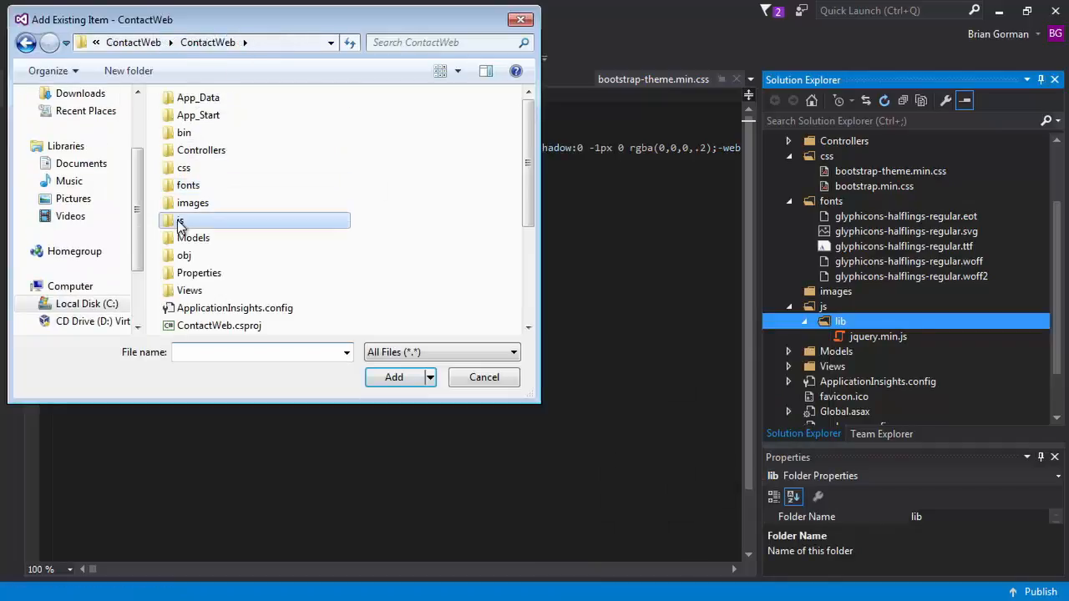
double_click(180, 220)
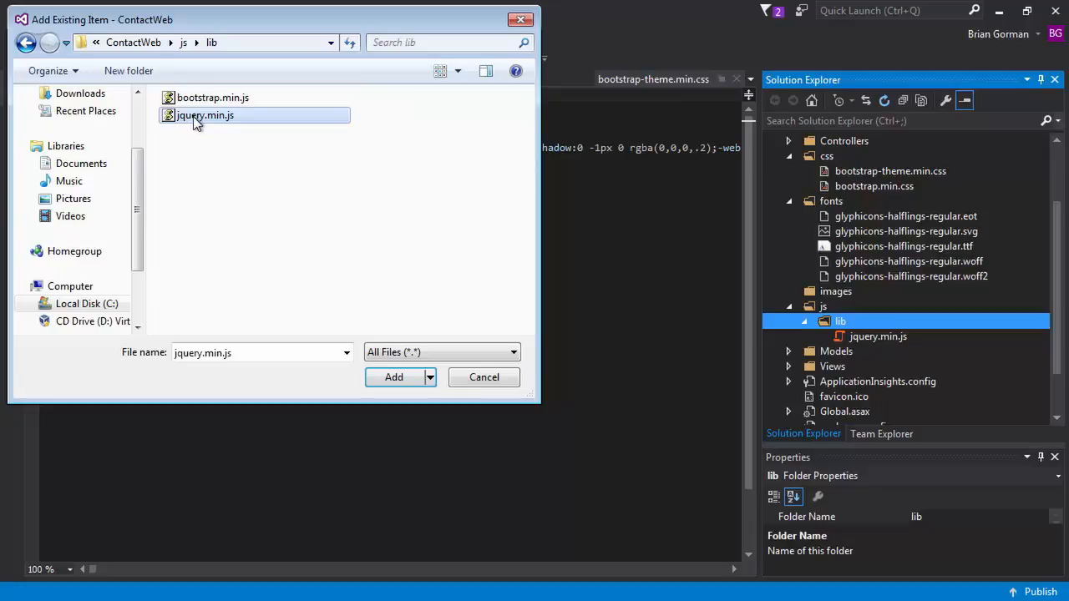
click(395, 378)
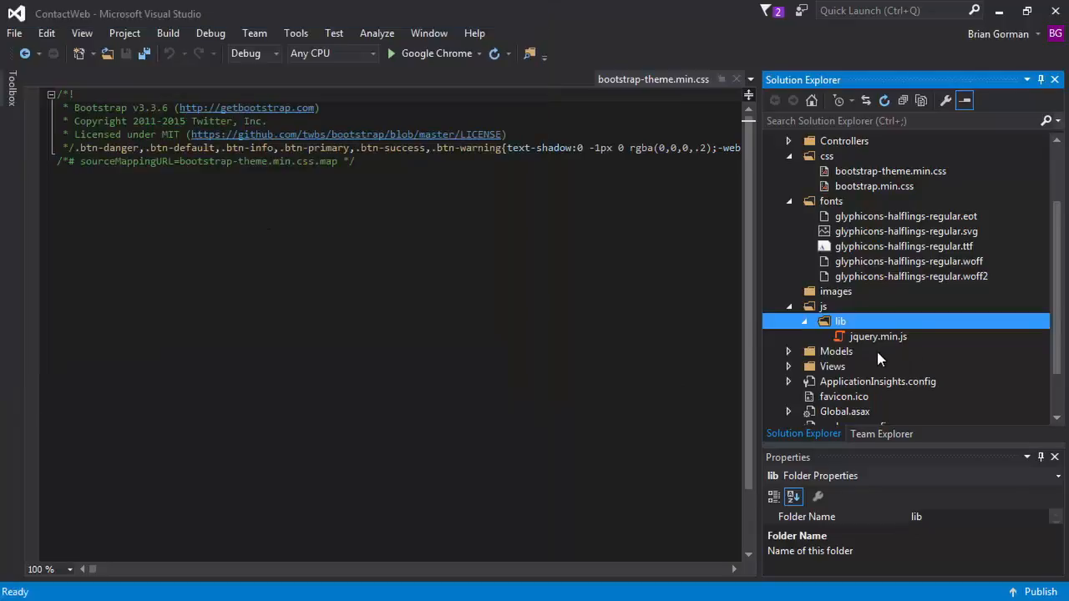
mouse_move(846, 329)
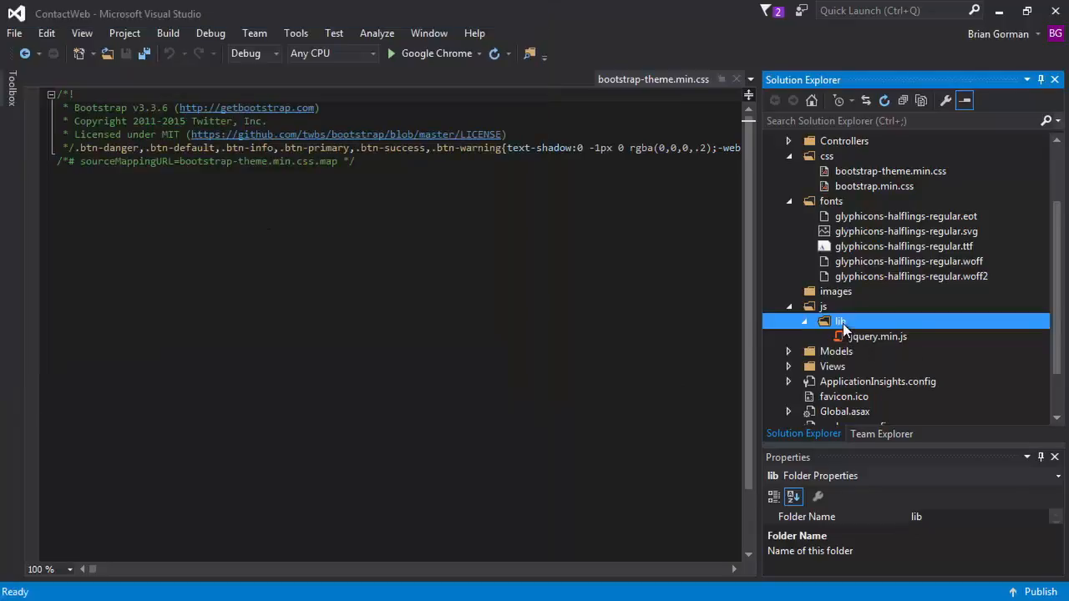
Step: Add bootstrap.min.js to js\lib and view it in the editor
right_click(838, 321)
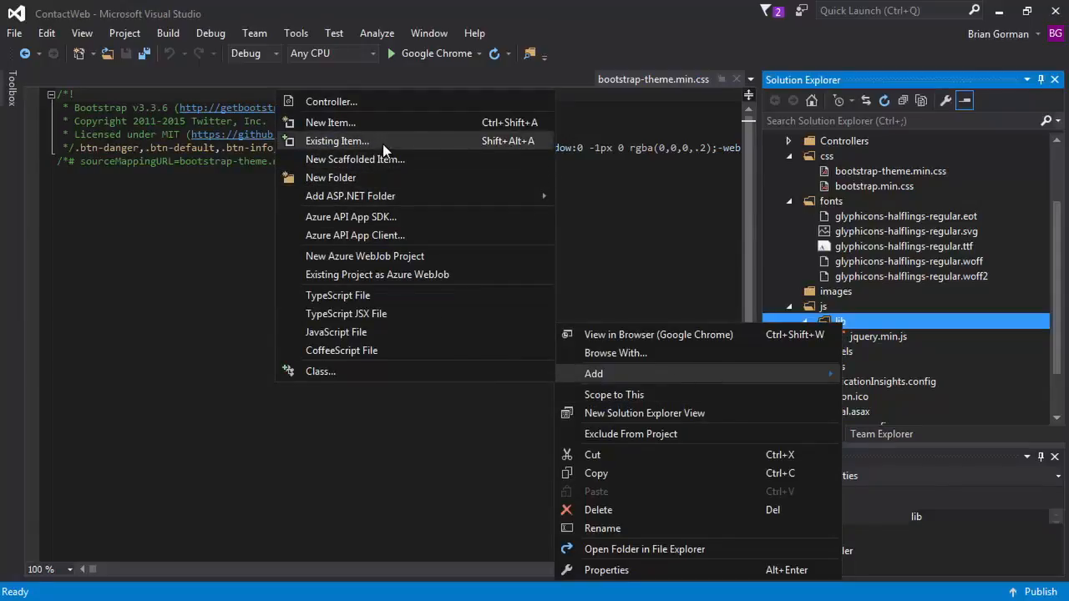
click(337, 140)
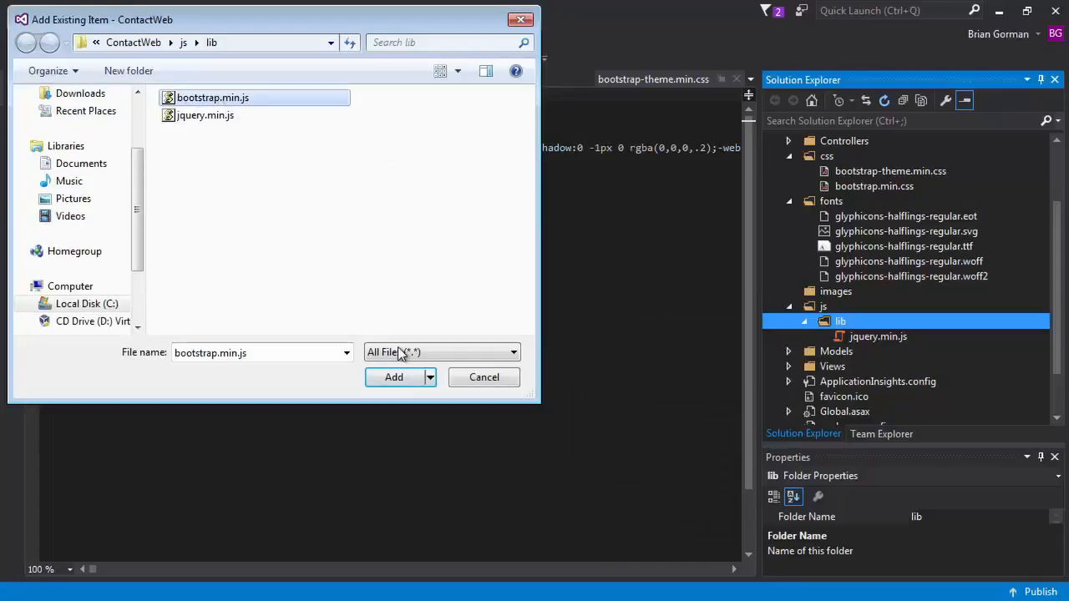
click(394, 377)
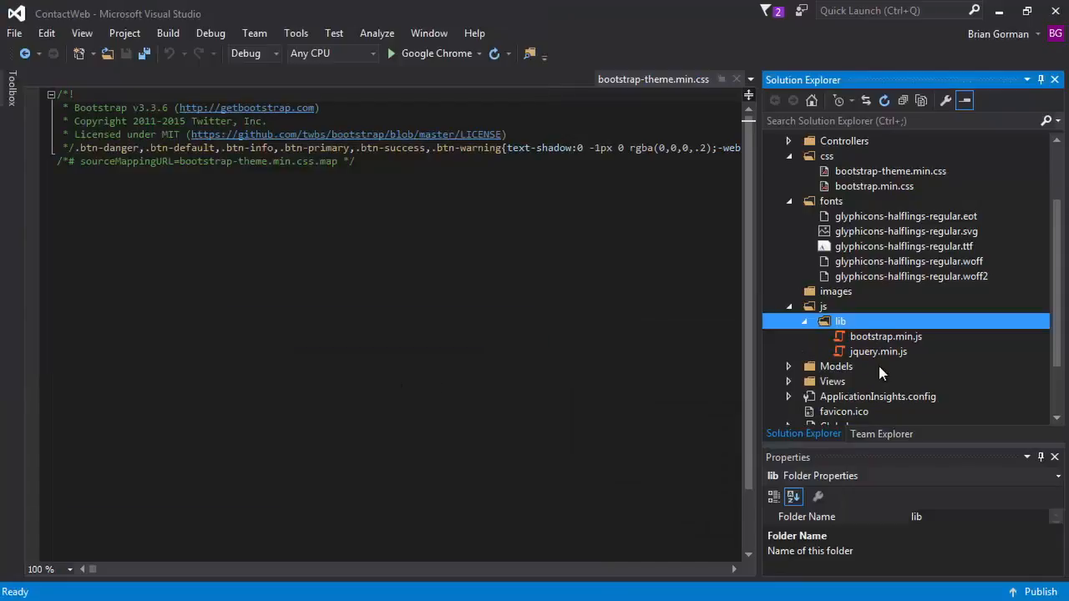
click(880, 350)
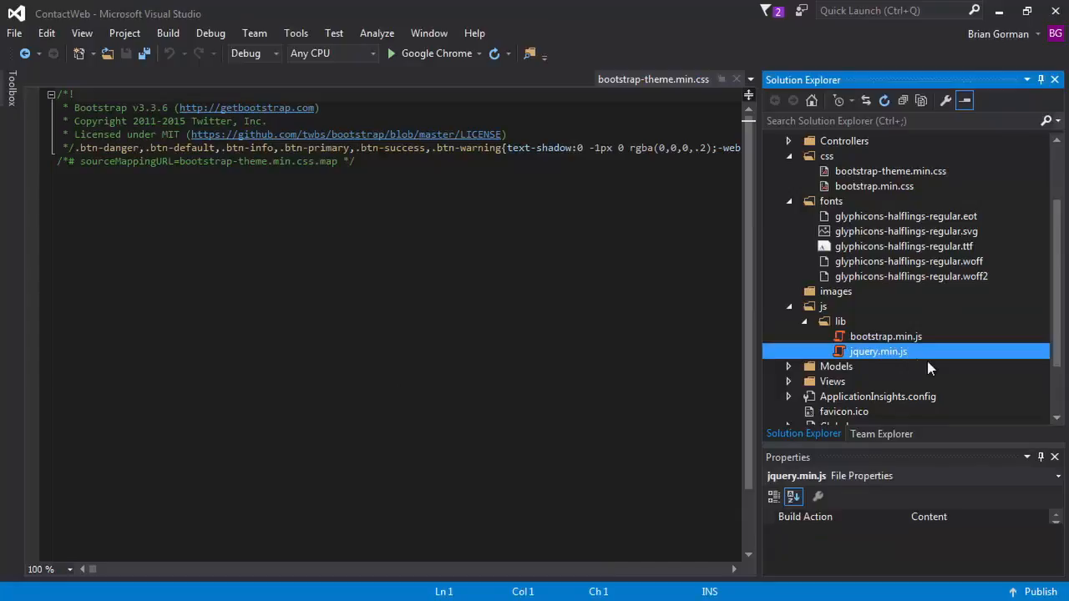
double_click(877, 336)
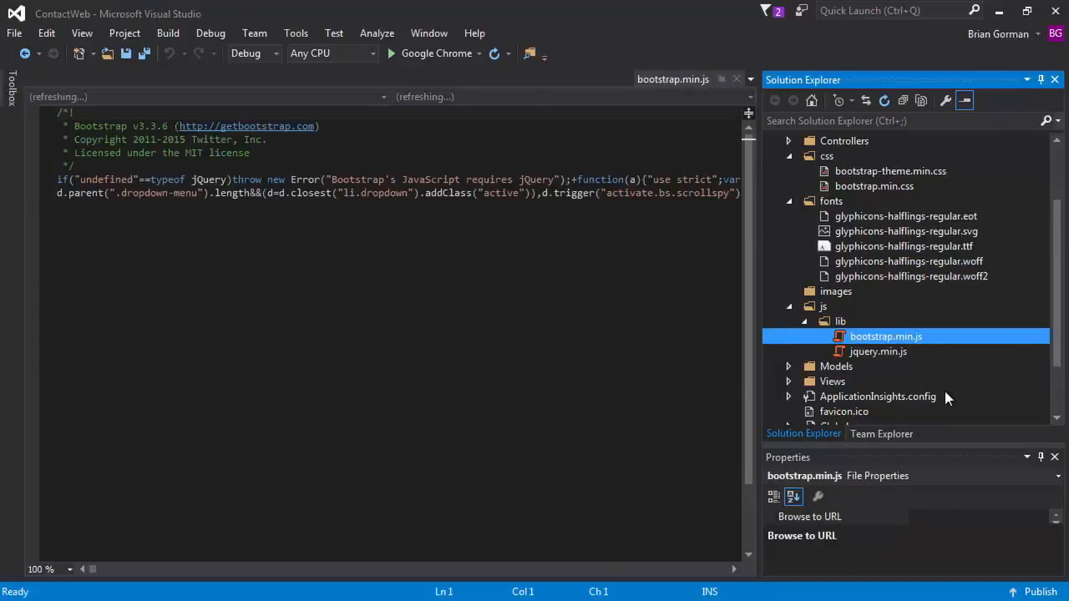